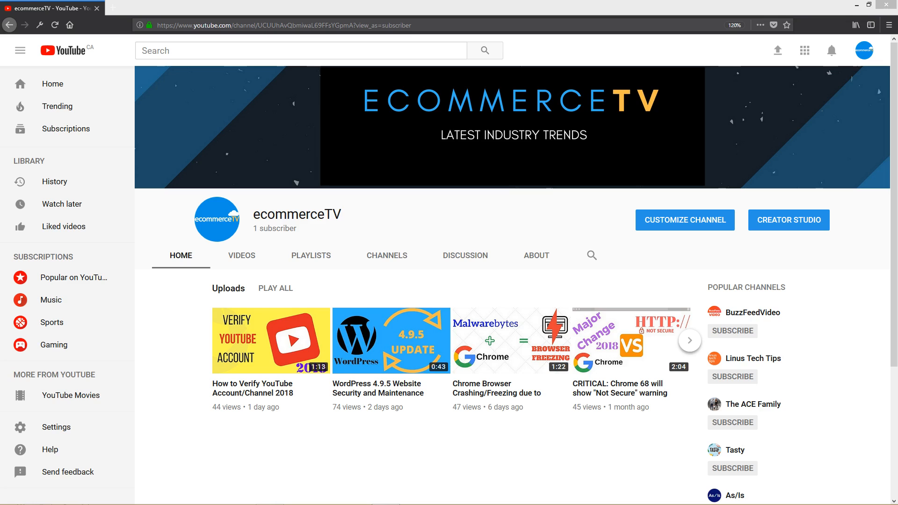
mouse_move(541, 217)
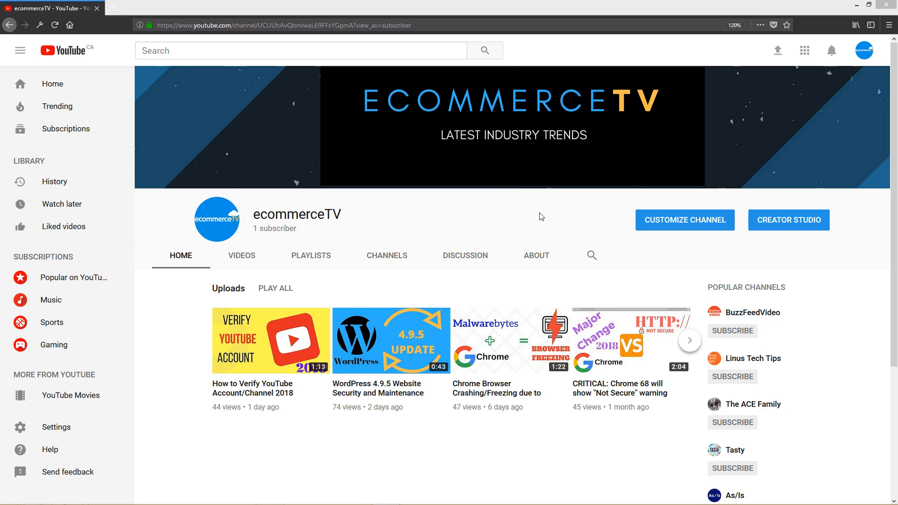
mouse_move(326, 241)
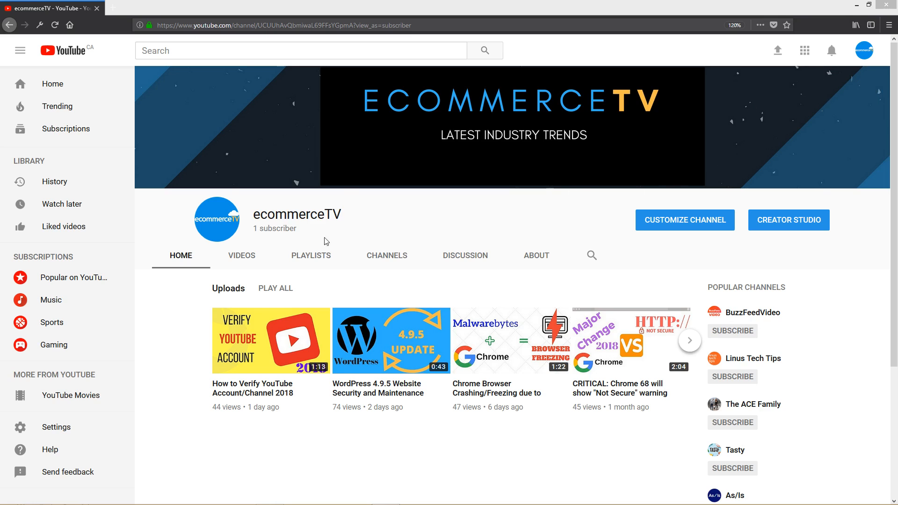
mouse_move(164, 250)
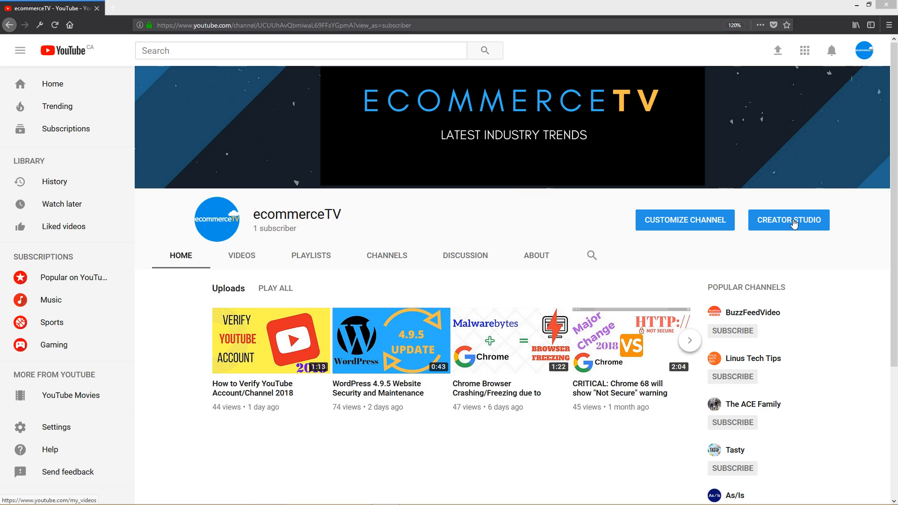
Step: Go to the Video Manager and open 'Update: WordPress Version 4.9.3 Released'
click(788, 220)
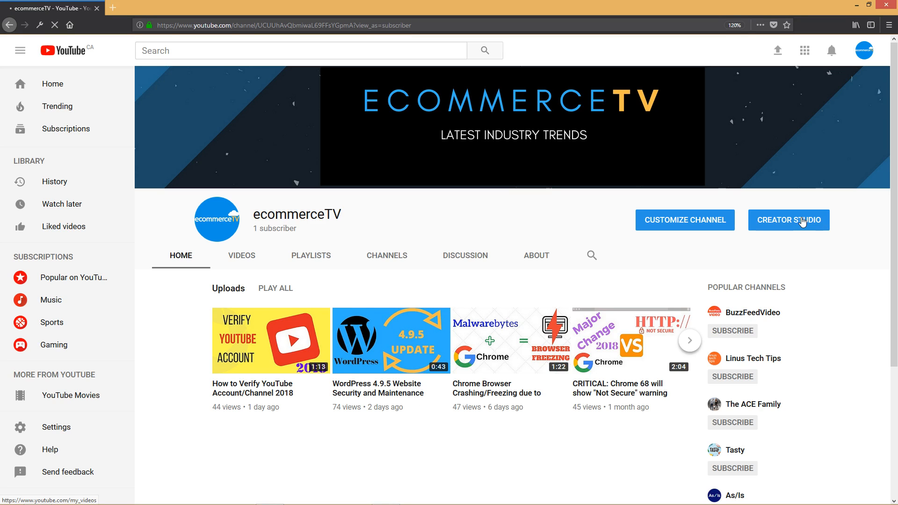
click(789, 220)
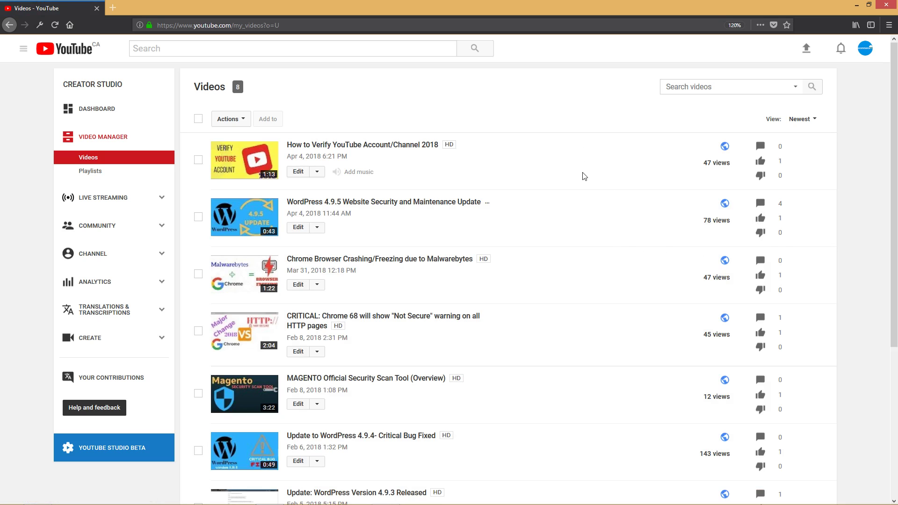
scroll(down, 3)
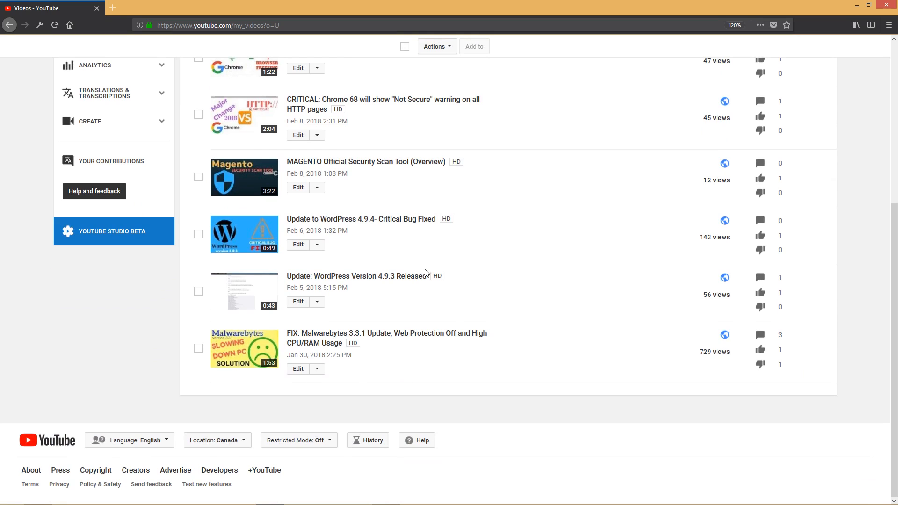
click(355, 276)
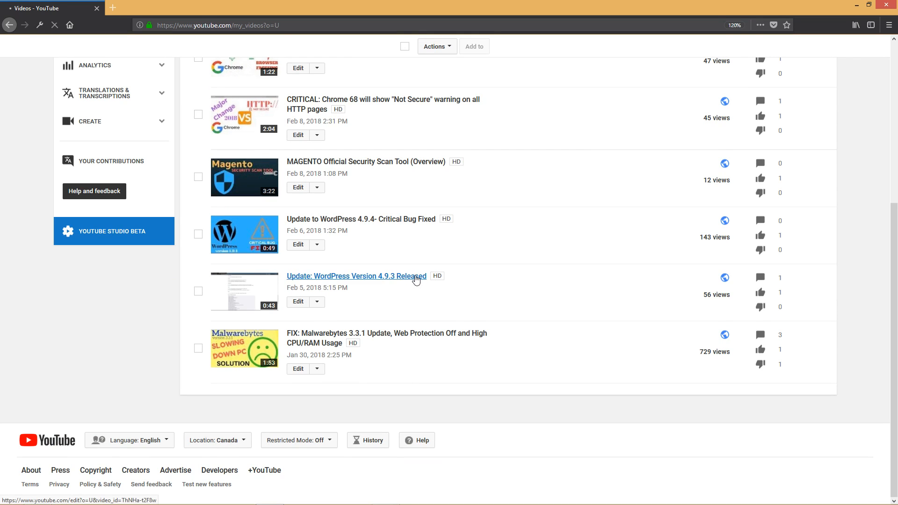
Step: Let the WordPress 4.9.3 video's Info & Settings page load with its thumbnail options
click(355, 275)
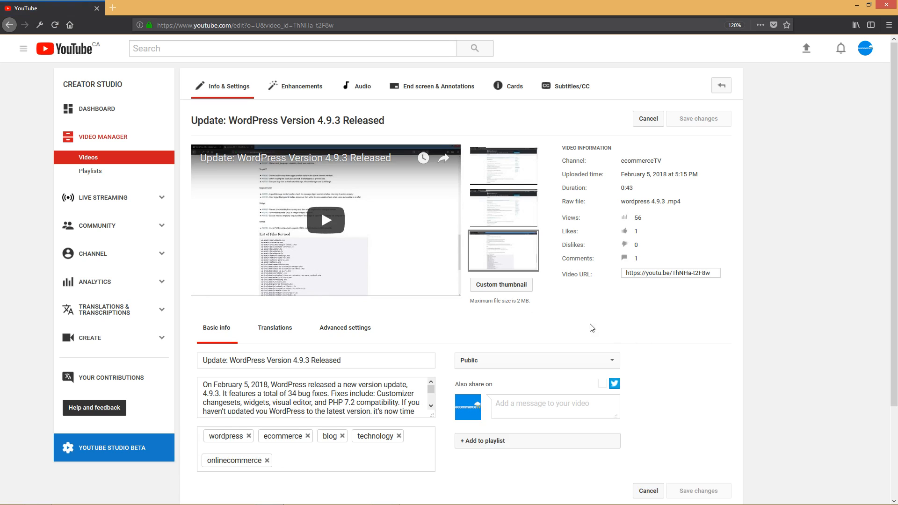
mouse_move(520, 316)
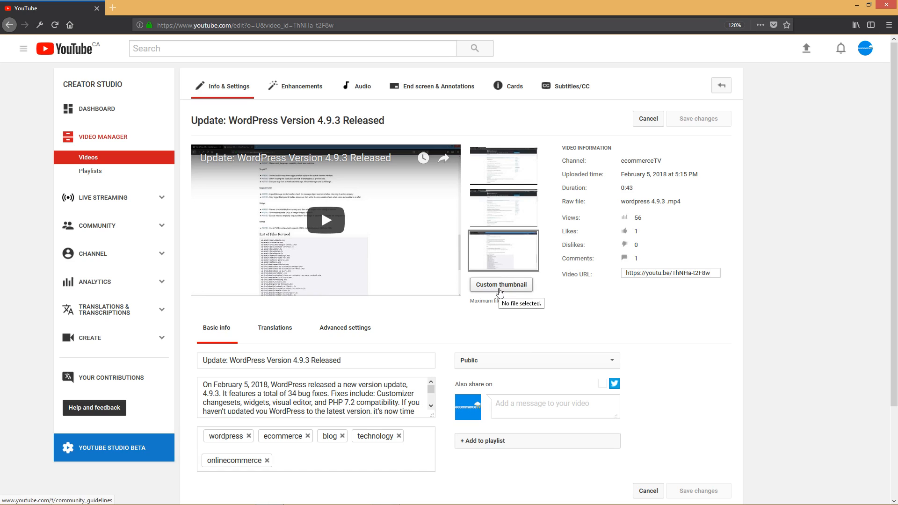
mouse_move(541, 287)
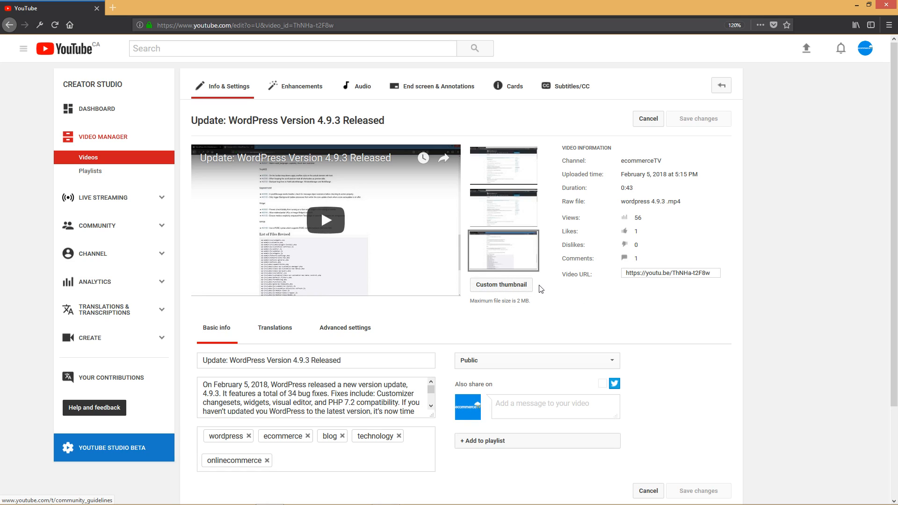
mouse_move(535, 243)
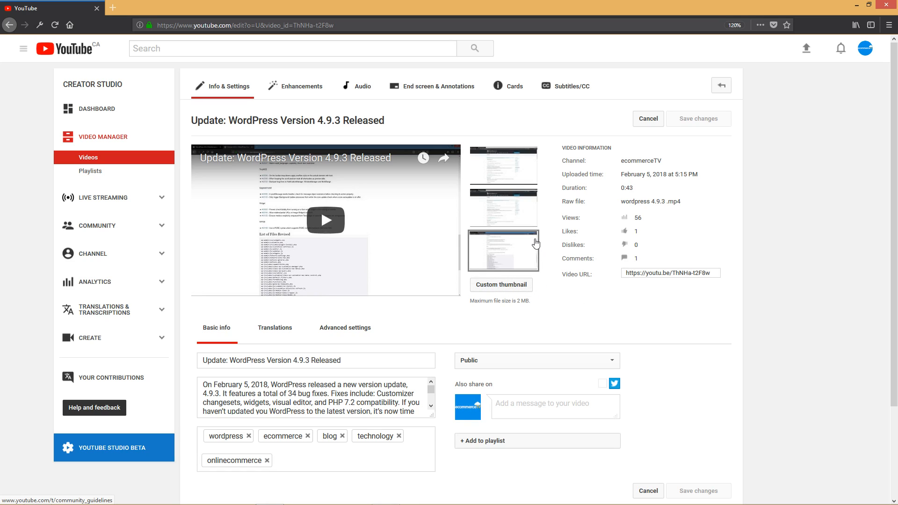
mouse_move(523, 285)
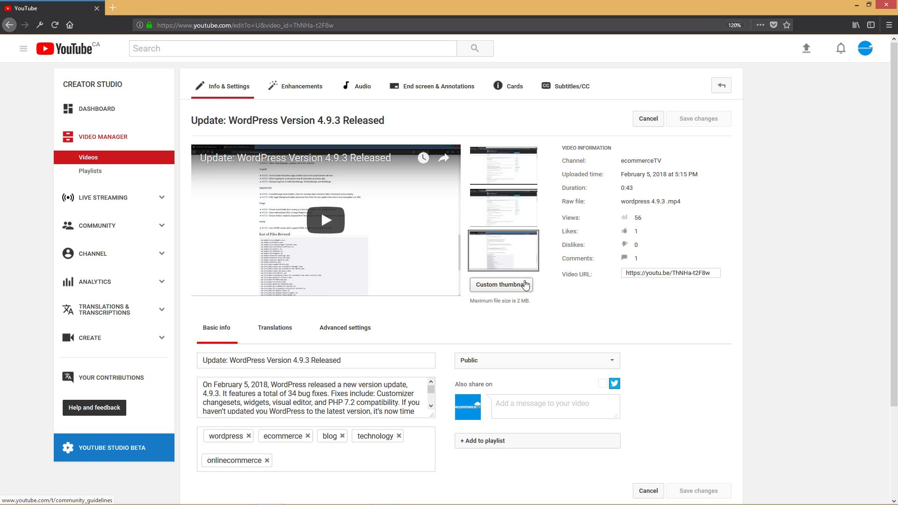
mouse_move(508, 285)
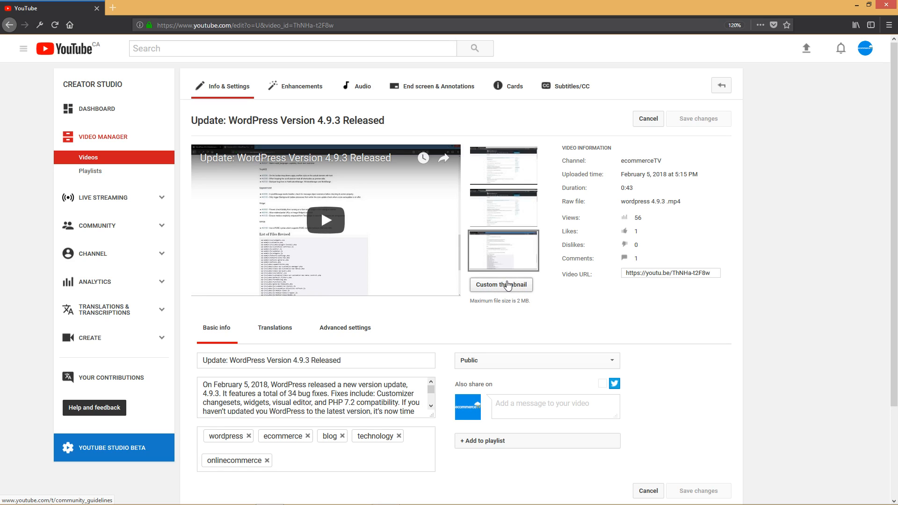
Step: Upload 'WordPress 4.9.3 update.png' as the video's custom thumbnail
click(501, 285)
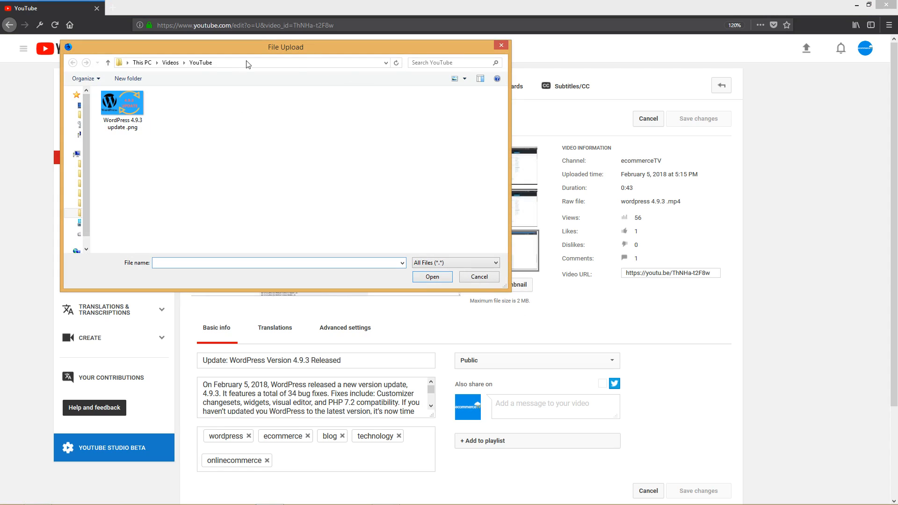
click(122, 104)
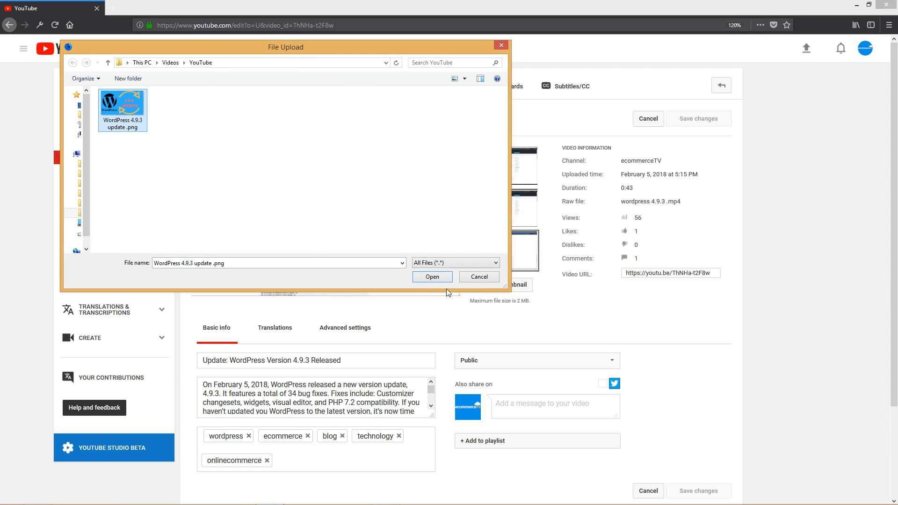
click(432, 276)
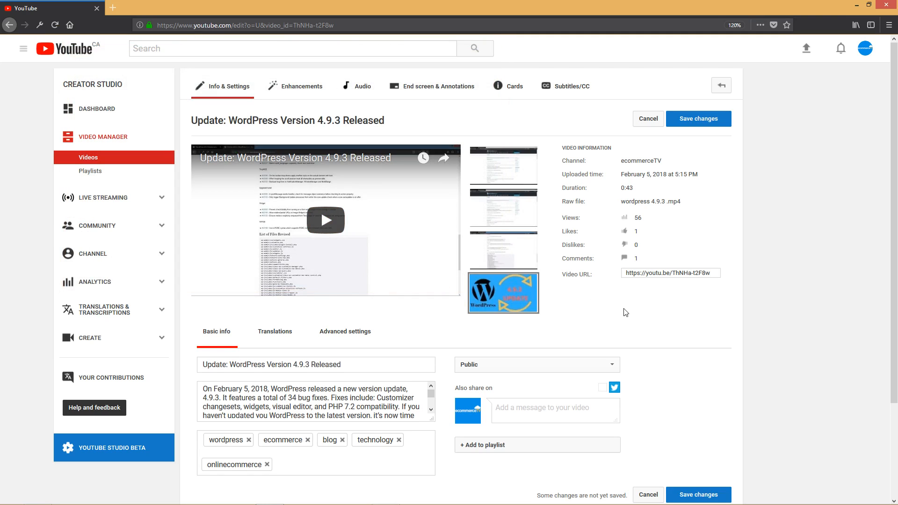
mouse_move(637, 220)
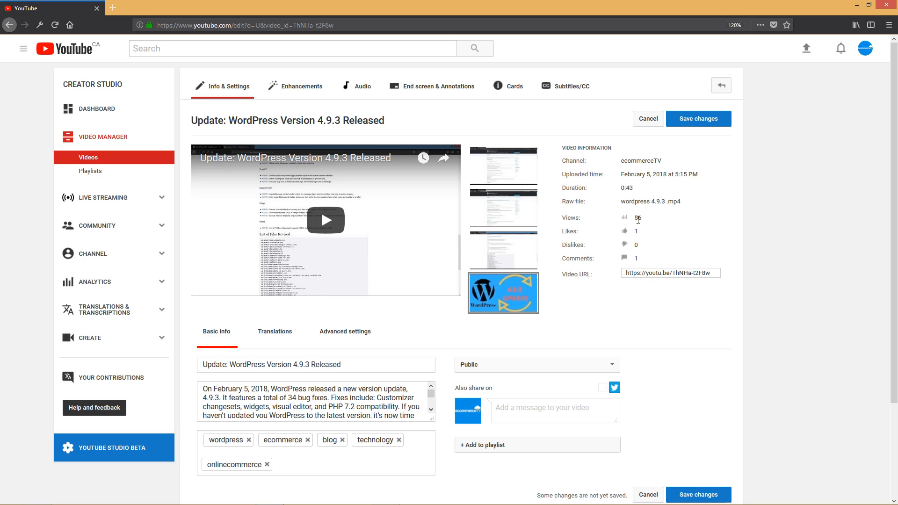
mouse_move(716, 122)
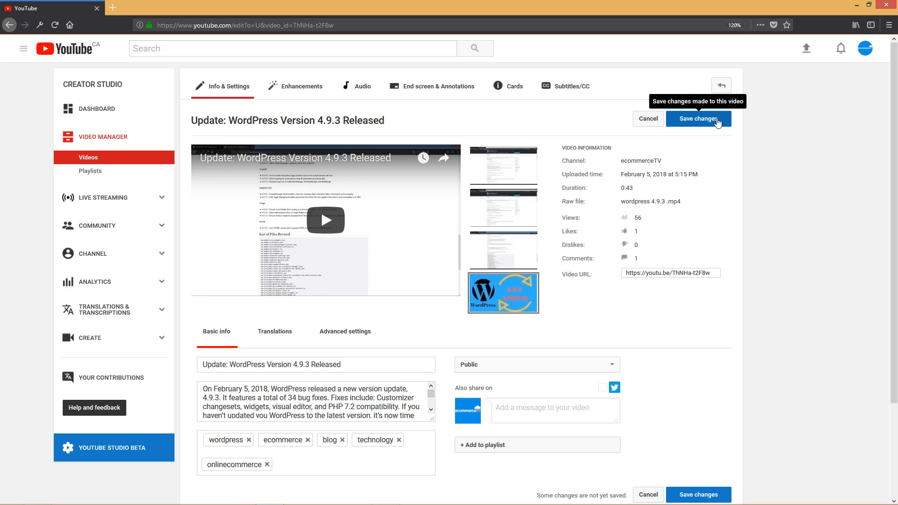
Step: Save the custom WordPress thumbnail until 'All changes saved.' appears
click(698, 118)
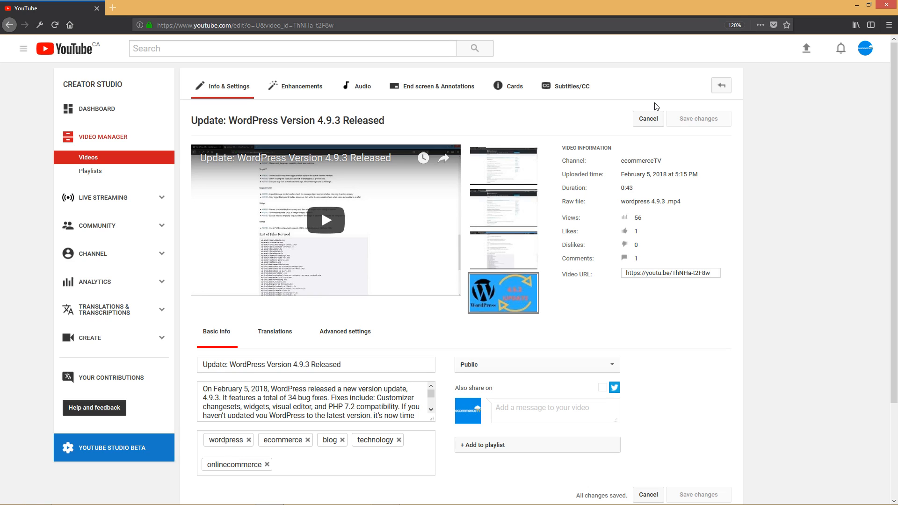
mouse_move(648, 249)
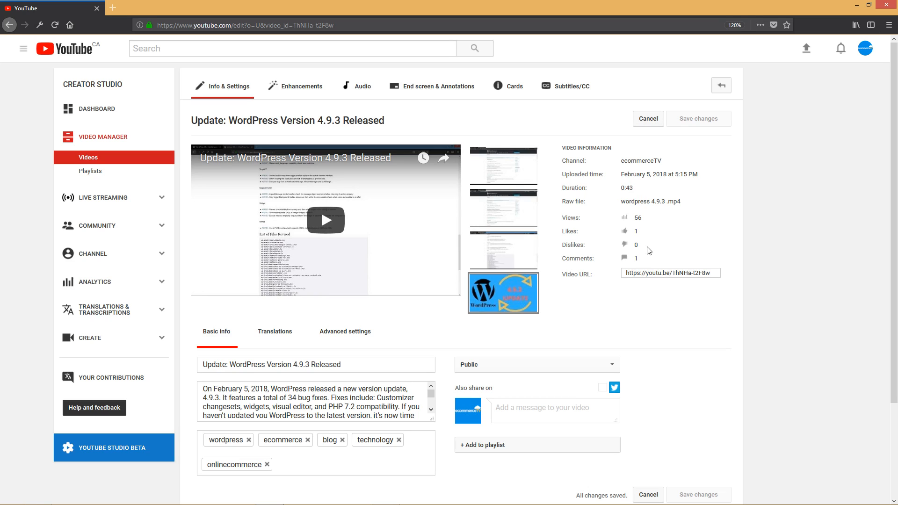
mouse_move(662, 249)
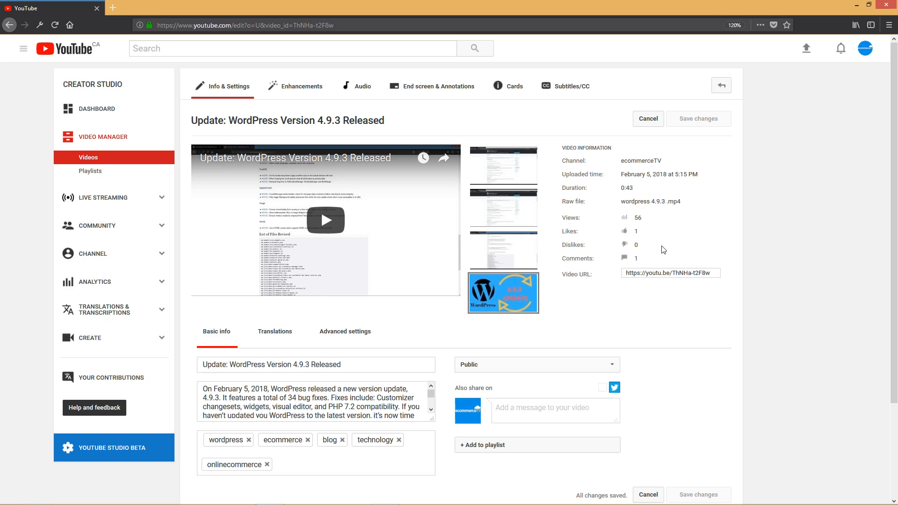
mouse_move(503, 292)
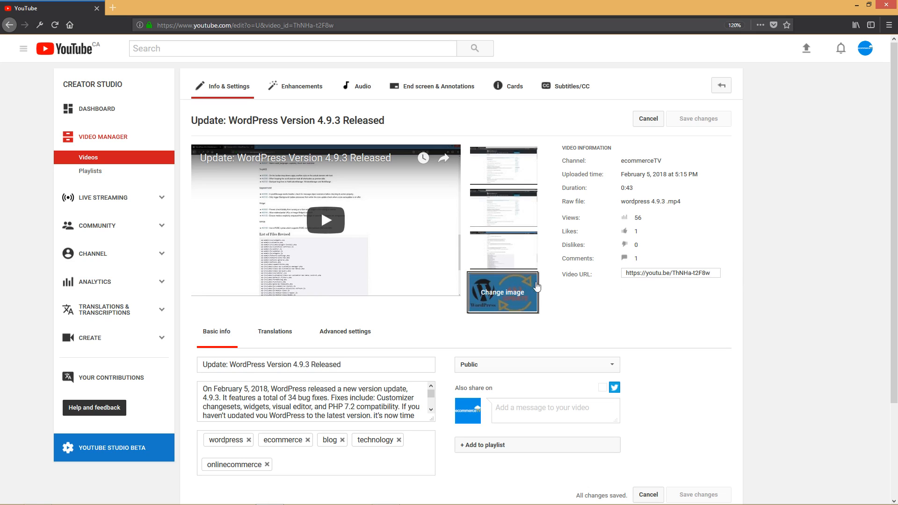
mouse_move(615, 320)
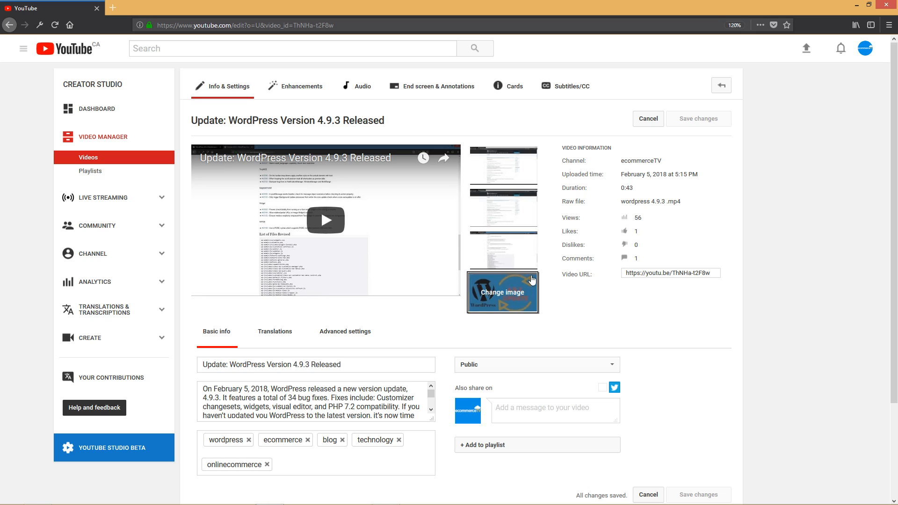
mouse_move(726, 307)
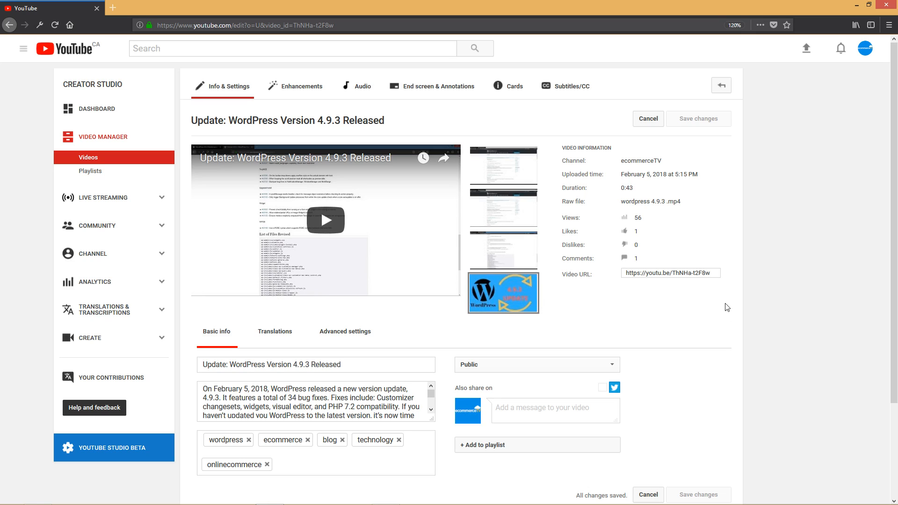
mouse_move(544, 250)
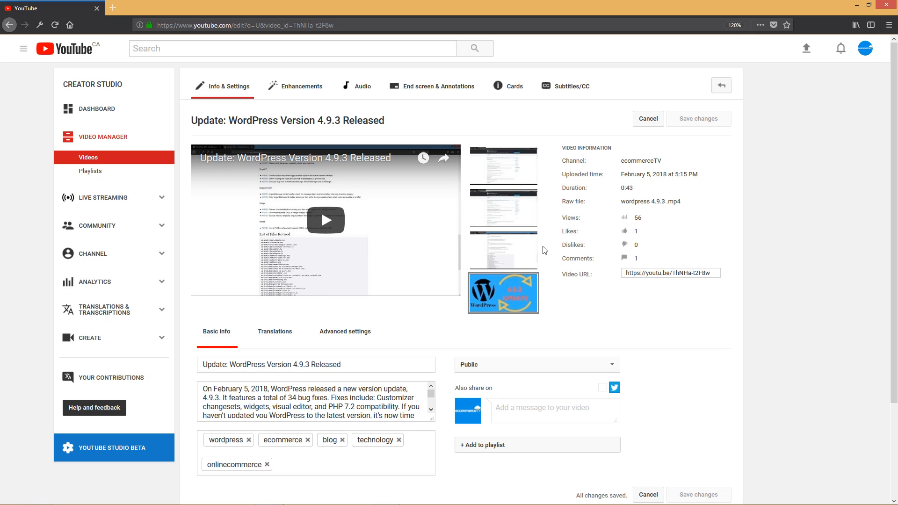
mouse_move(503, 207)
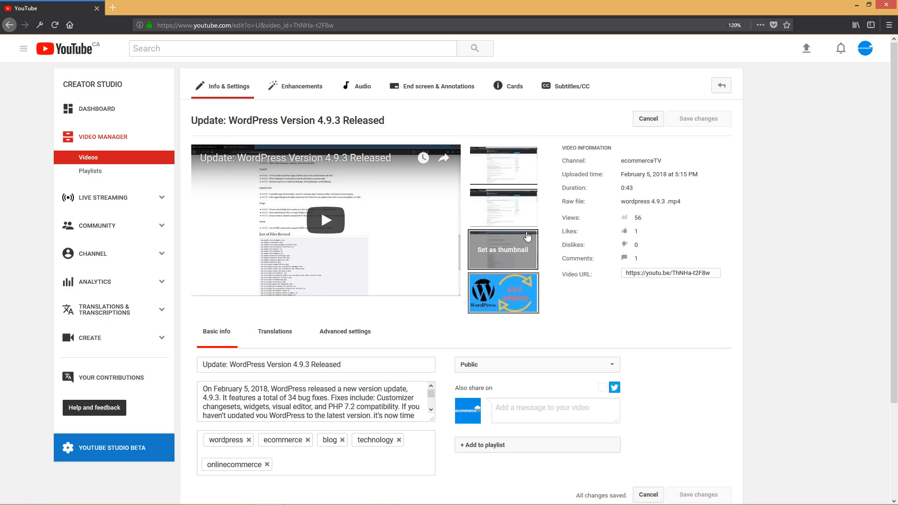
Step: Set the third auto-generated frame as the thumbnail, then select the page's address
click(503, 249)
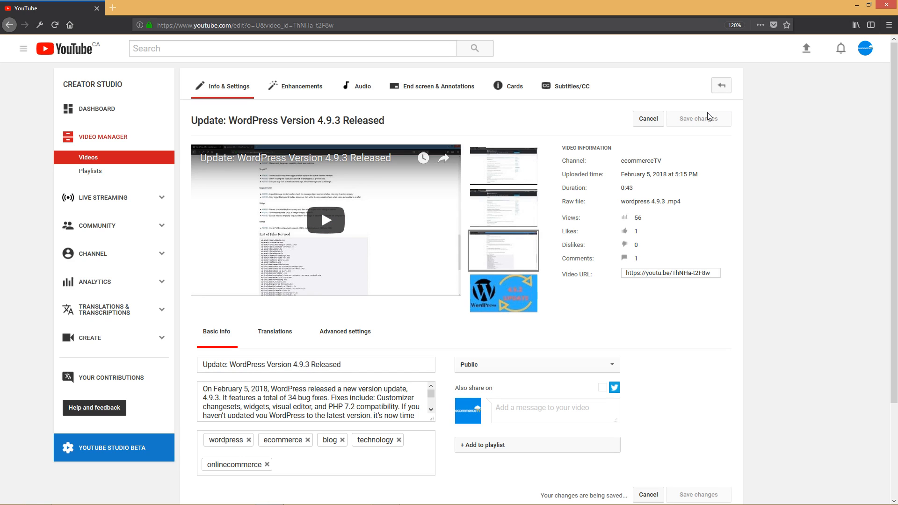
mouse_move(576, 305)
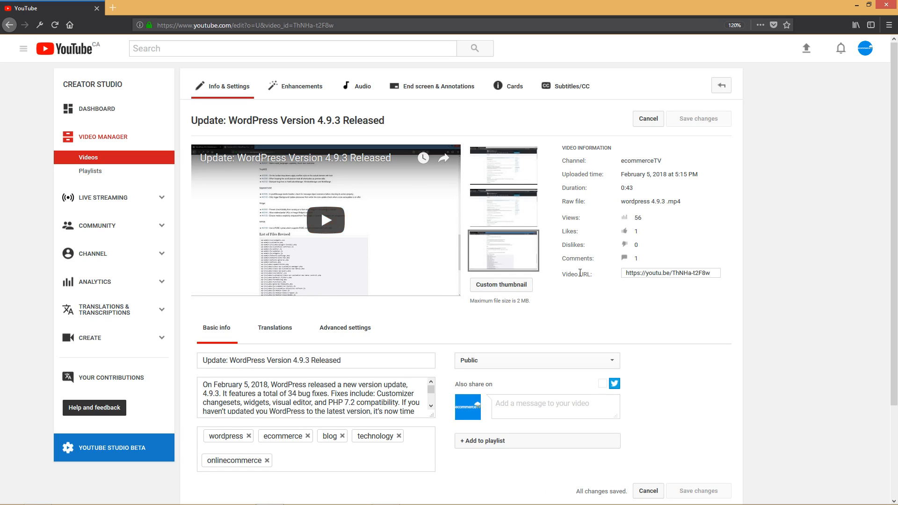
mouse_move(525, 265)
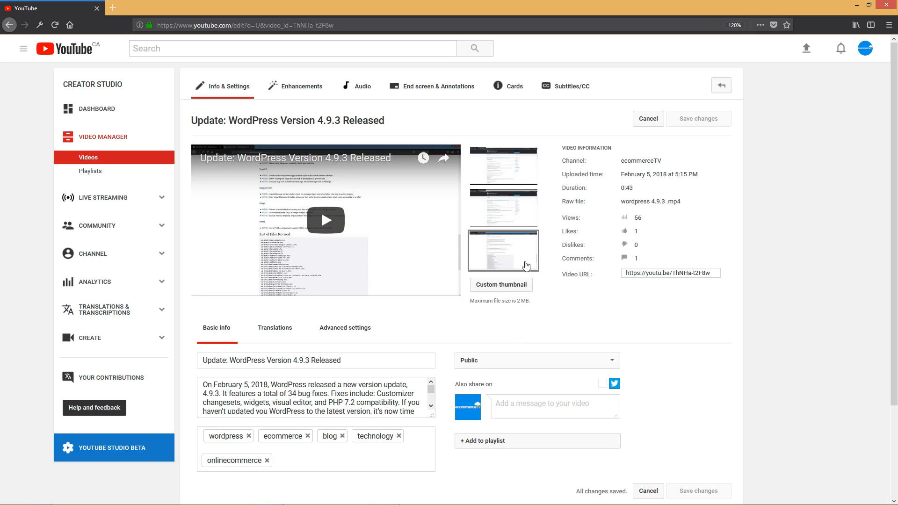
click(244, 25)
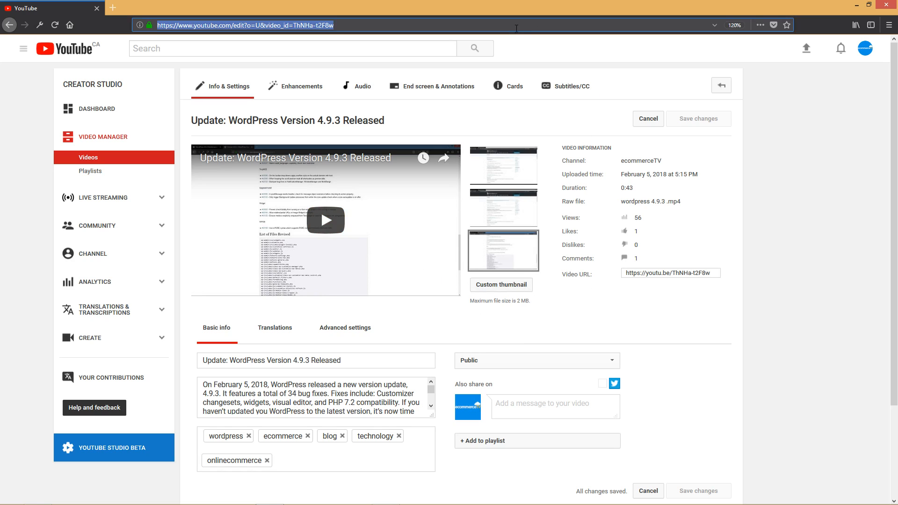